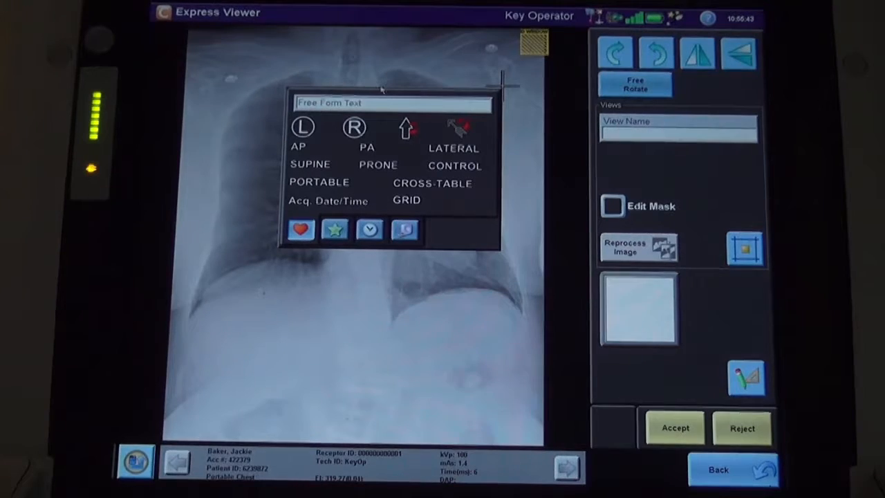
Place the L marker on the chest image, save and accept it, returning to Image Acquisition
click(303, 126)
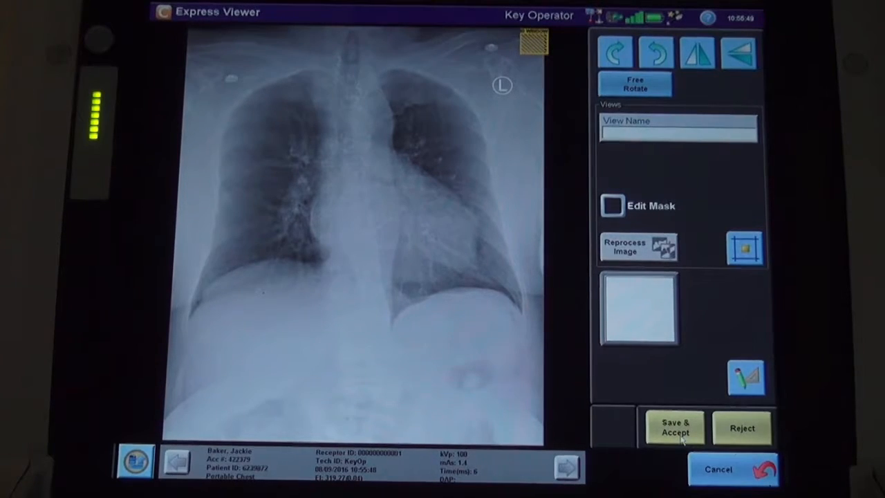
click(673, 427)
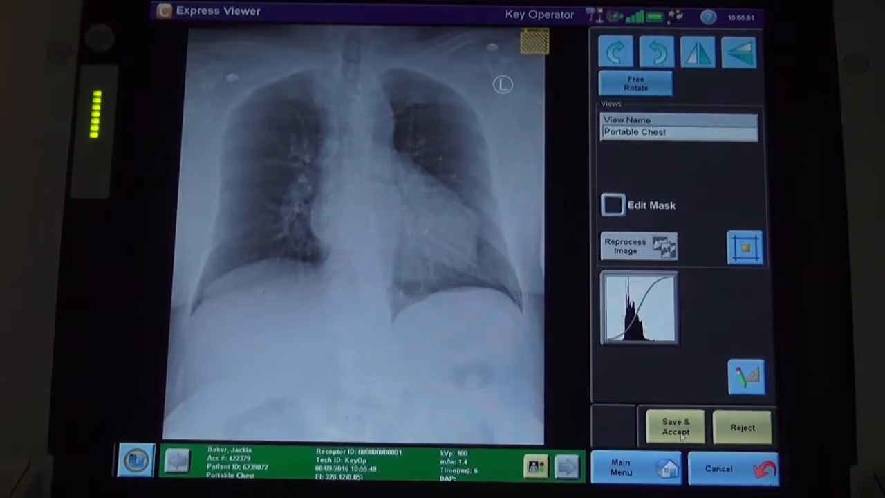
click(674, 426)
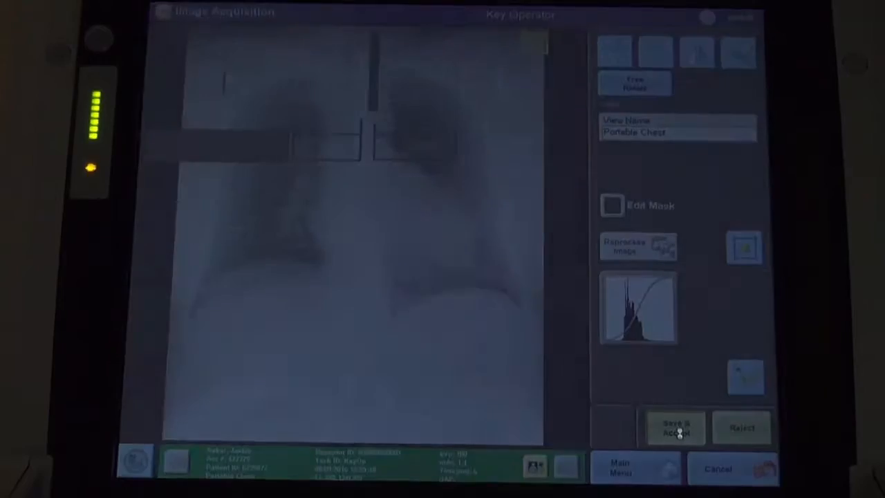